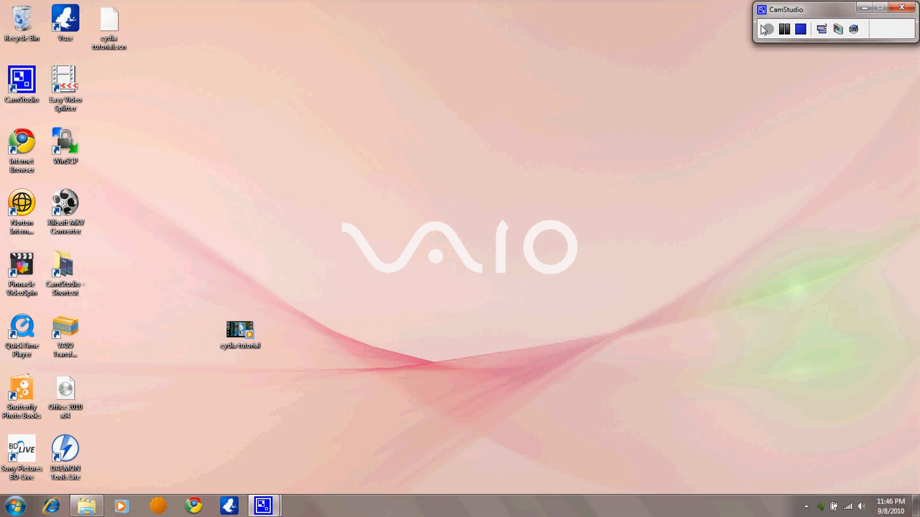
Play the cydia tutorial video in Windows Media Player to see the iPhone footage is sideways
click(767, 29)
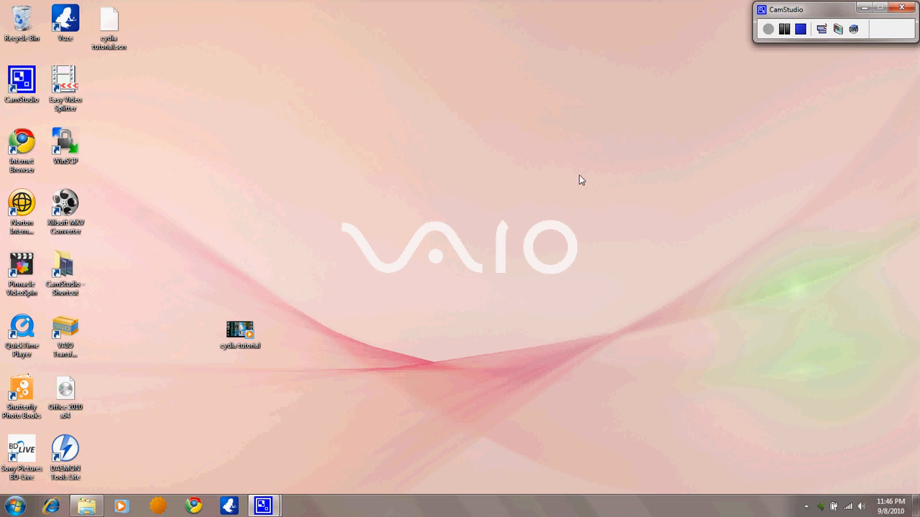
click(240, 330)
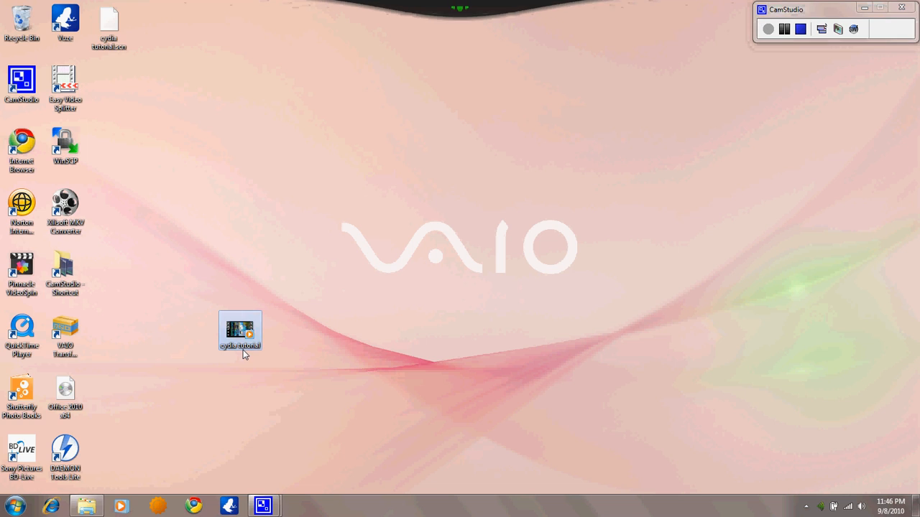
double_click(240, 331)
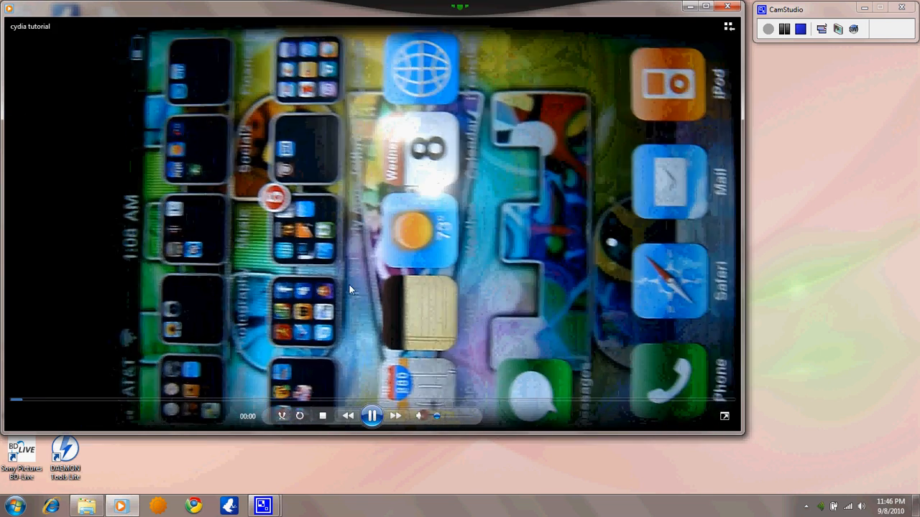
click(371, 415)
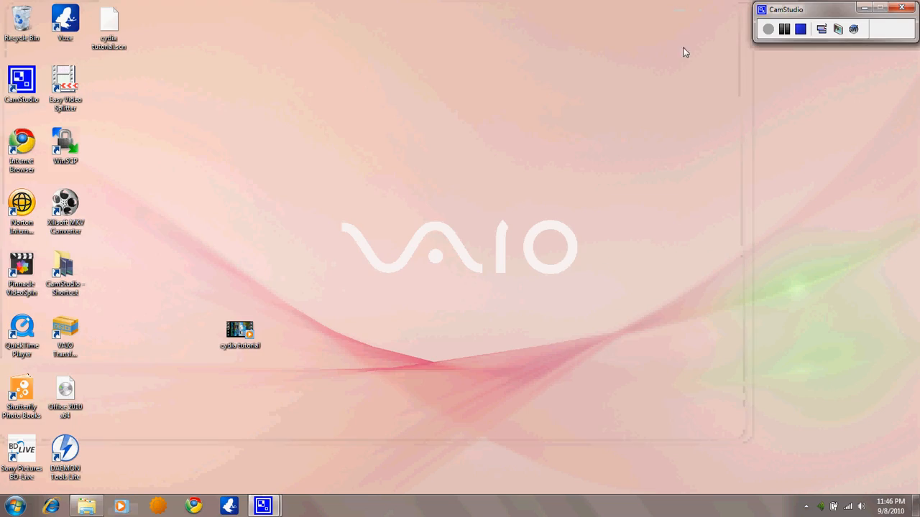
mouse_move(635, 108)
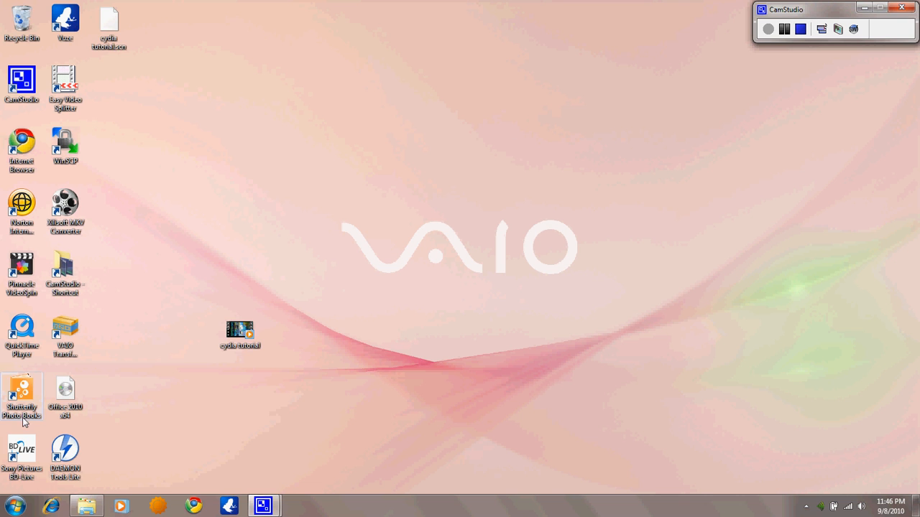
Search 'mov' from the Start menu and launch Windows Live Movie Maker
click(13, 505)
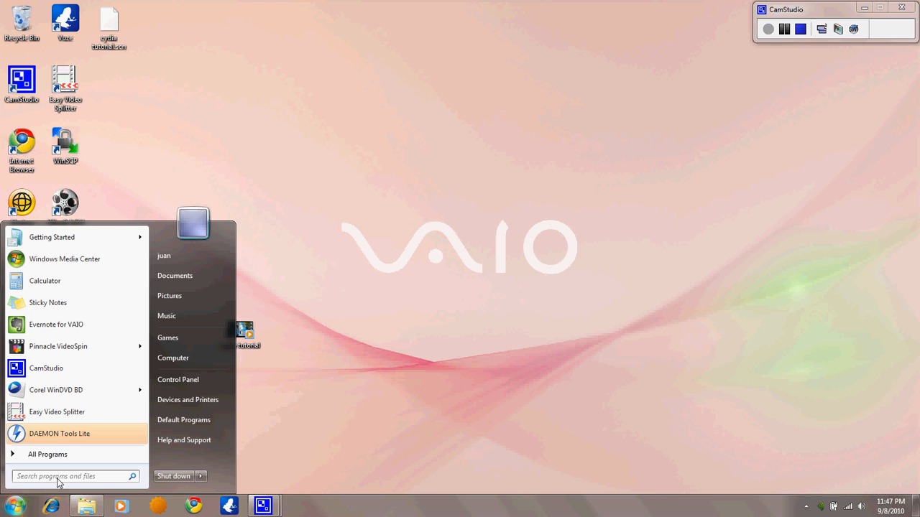
text(movie)
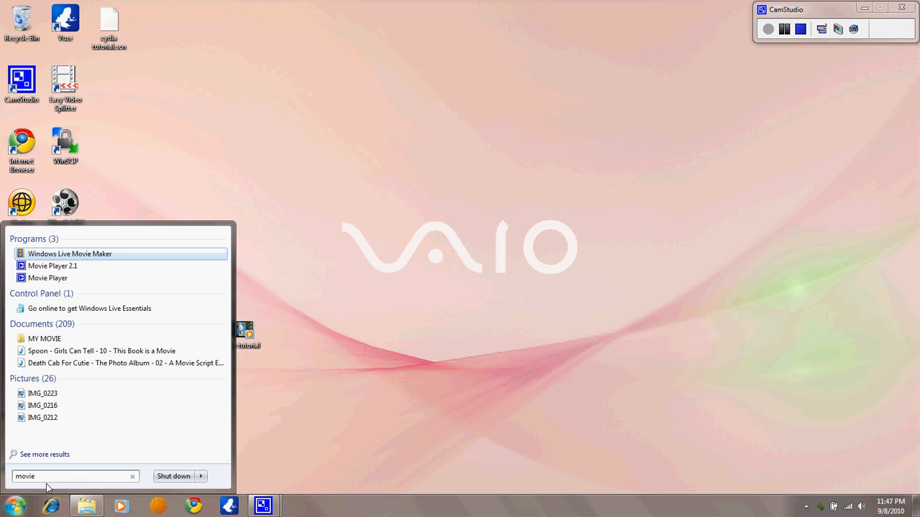
mouse_move(107, 291)
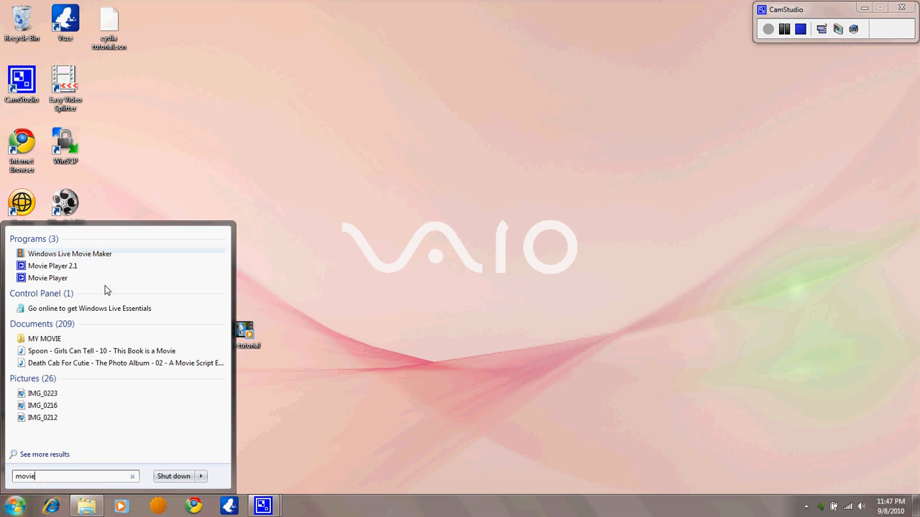
click(69, 253)
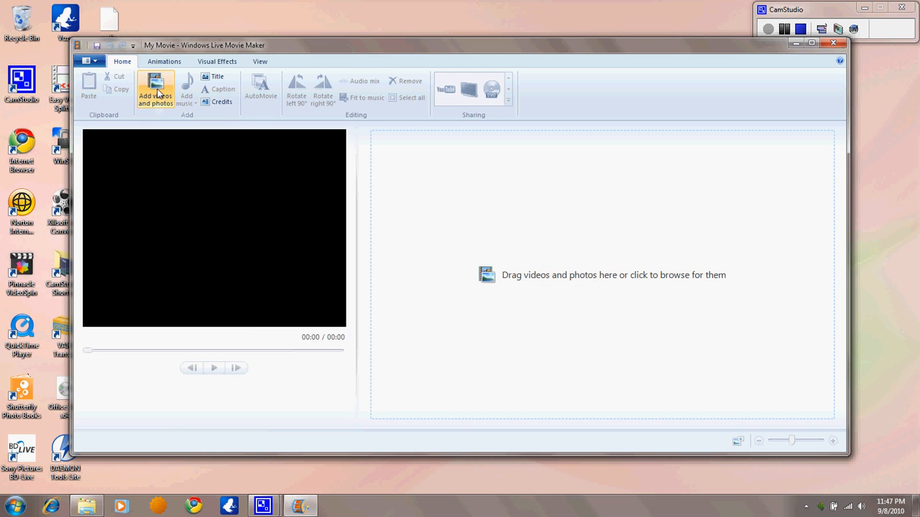
Add the cydia tutorial video from the desktop to the new movie project
click(155, 89)
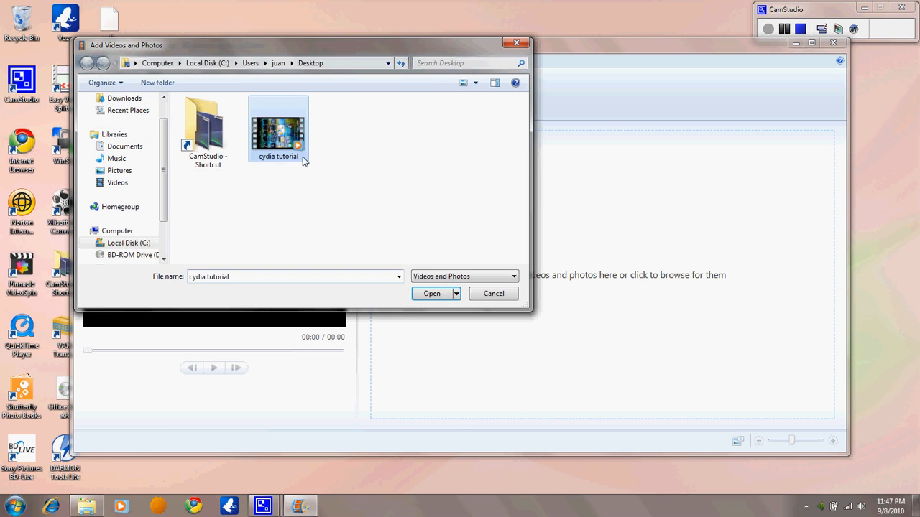
click(432, 293)
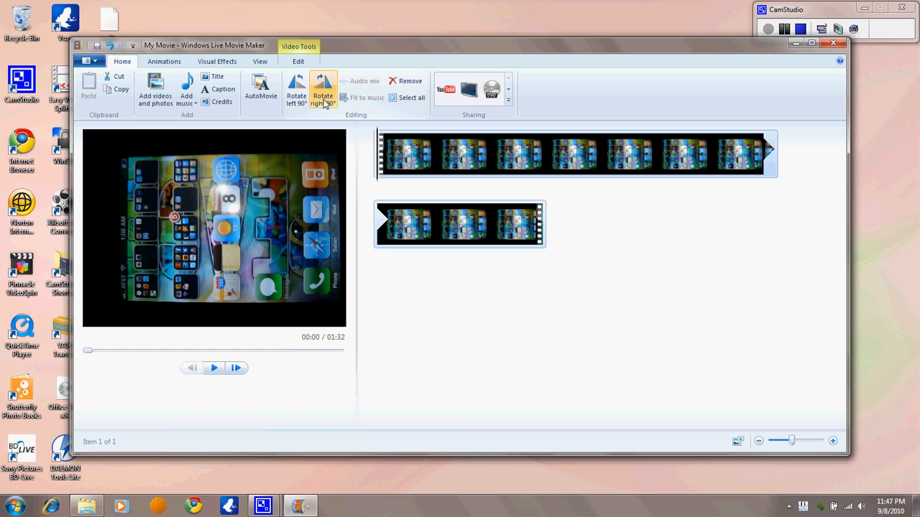
mouse_move(296, 89)
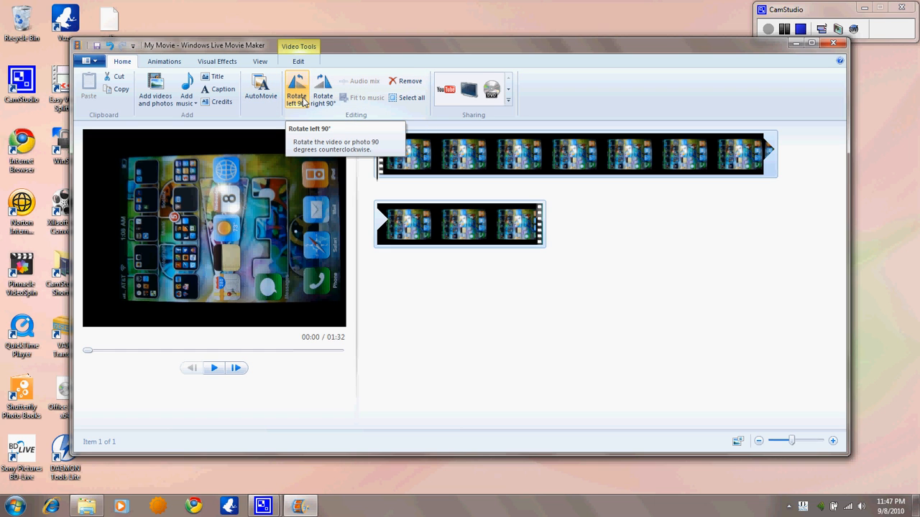
mouse_move(352, 122)
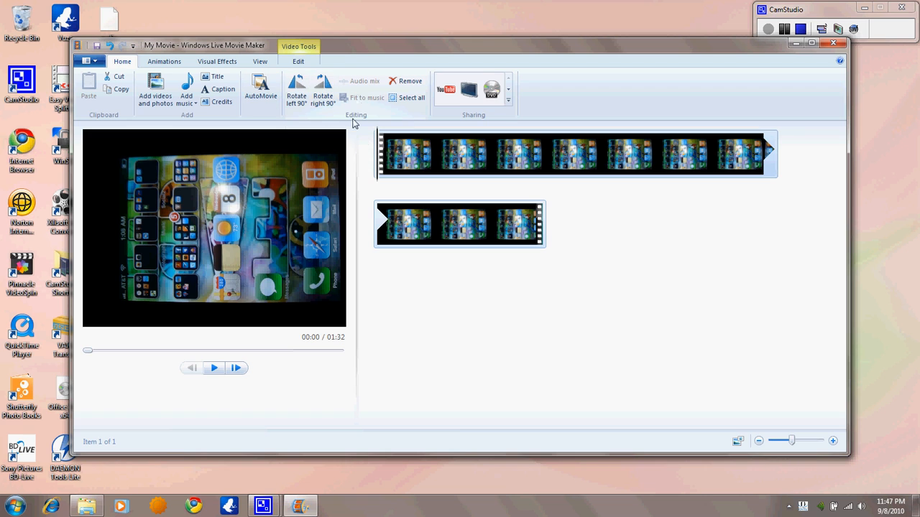
mouse_move(299, 264)
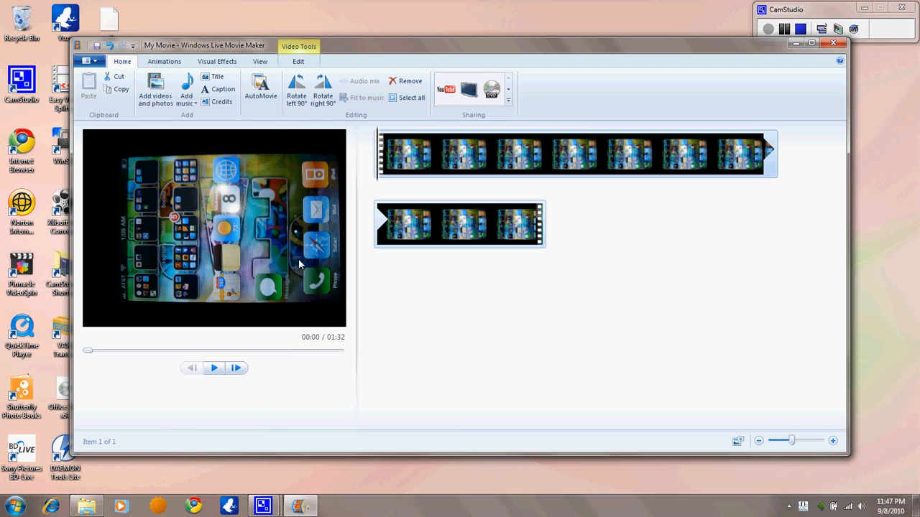
mouse_move(391, 161)
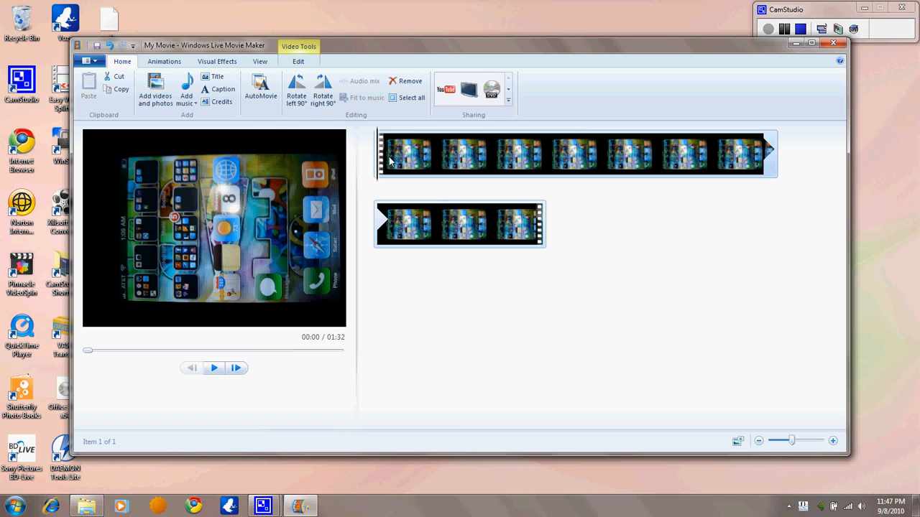
Rotate the clip 90° right to upright orientation and preview it with play and pause
click(322, 89)
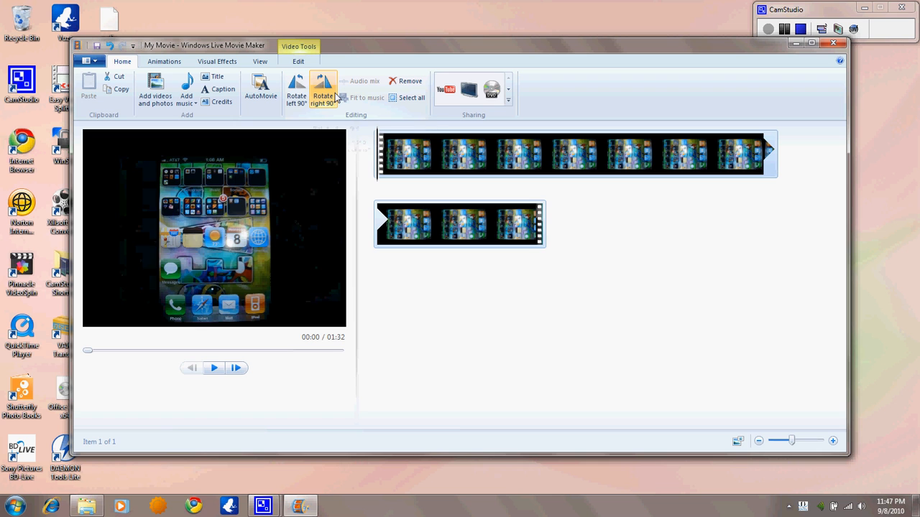
click(213, 368)
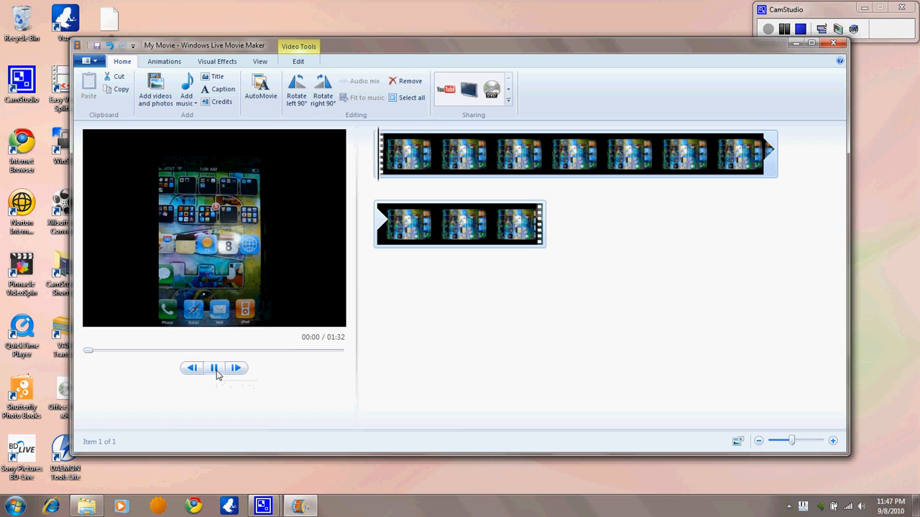
click(214, 368)
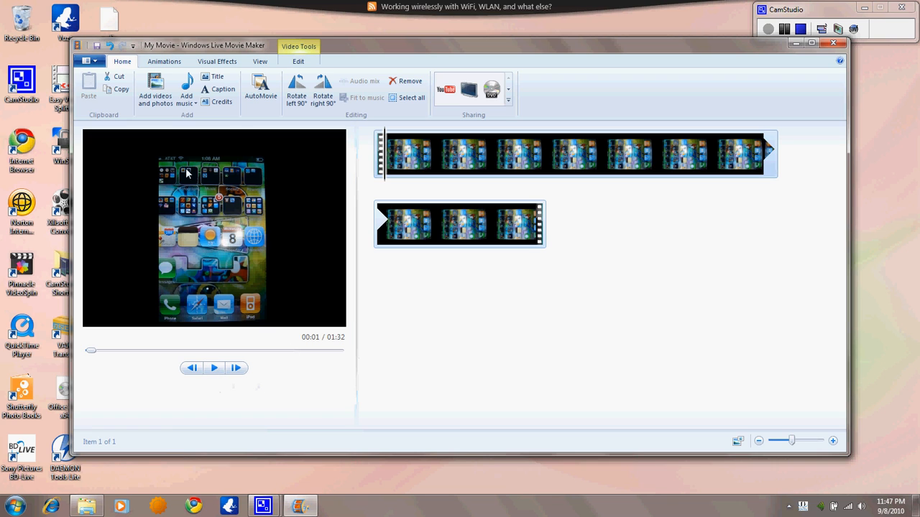
mouse_move(298, 280)
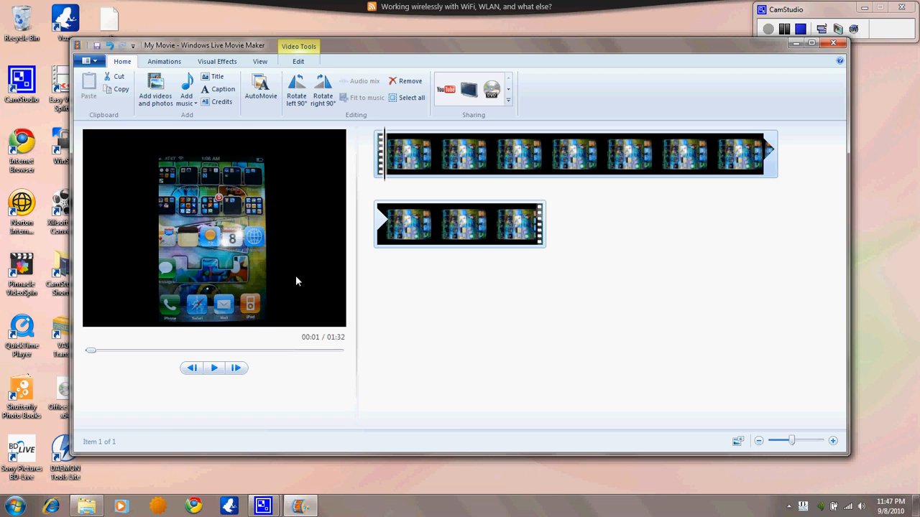